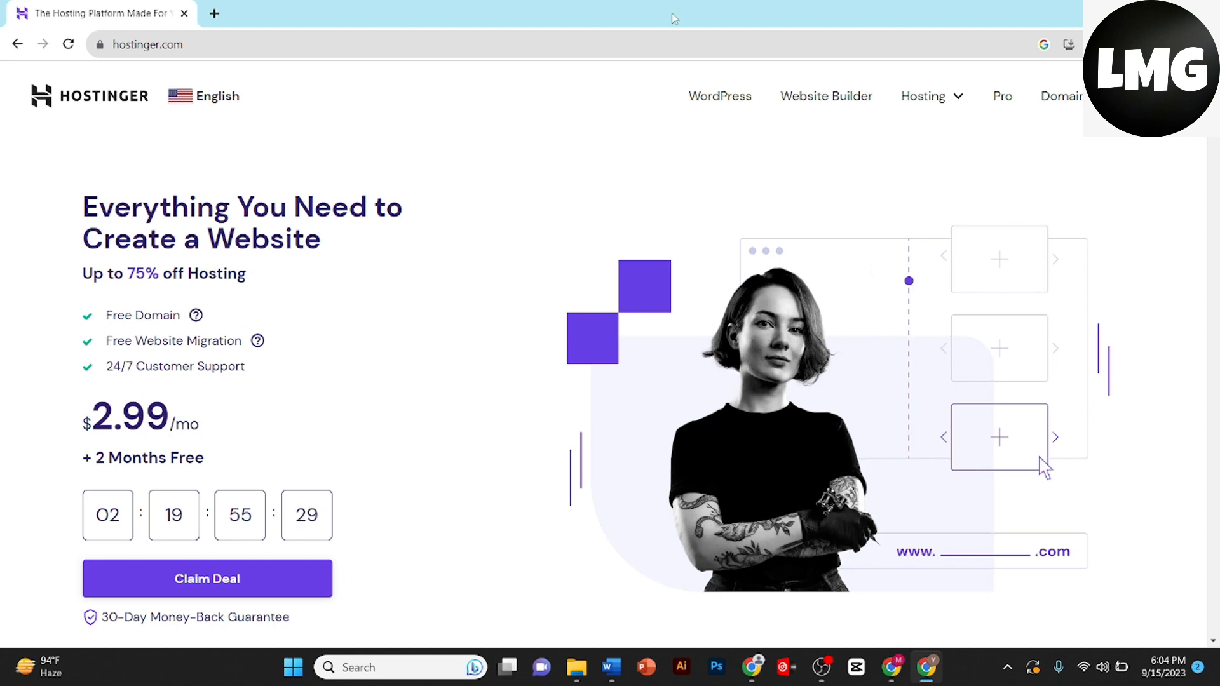
{"action": "mouse_move", "coordinate": [599, 301]}
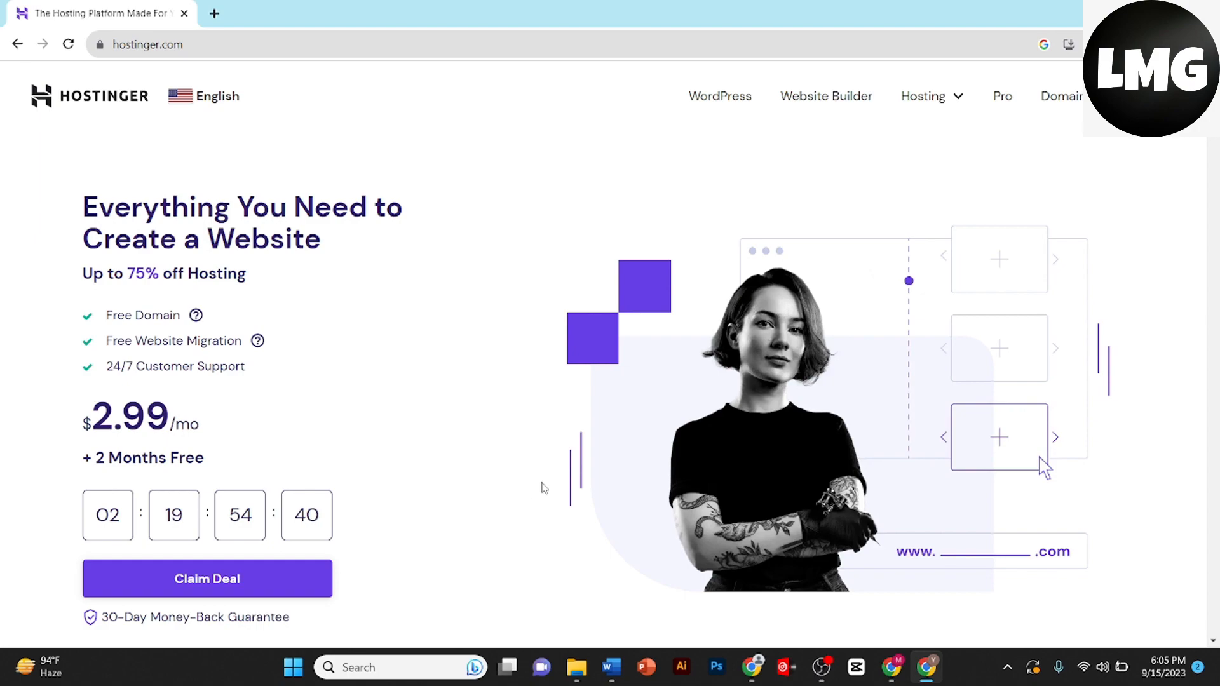
Scroll the hostinger.com homepage down to its footer link lists
{"action": "scroll", "scroll_direction": "down", "scroll_amount": 3}
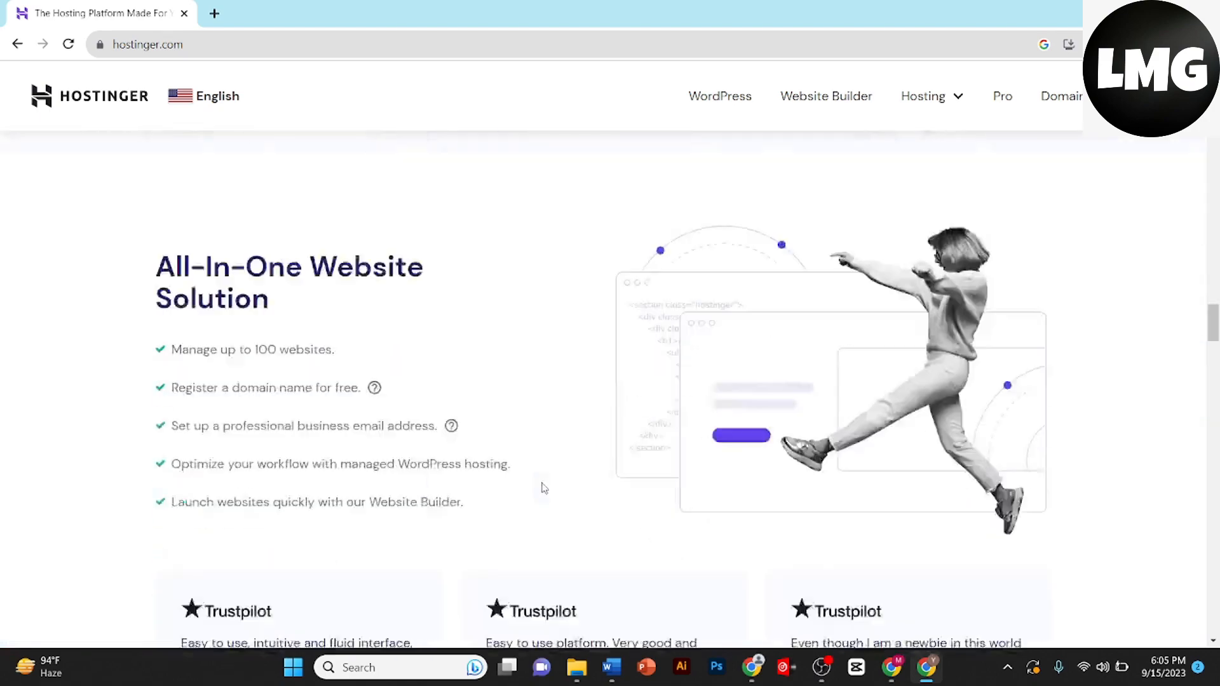
{"action": "scroll", "scroll_direction": "down", "scroll_amount": 3}
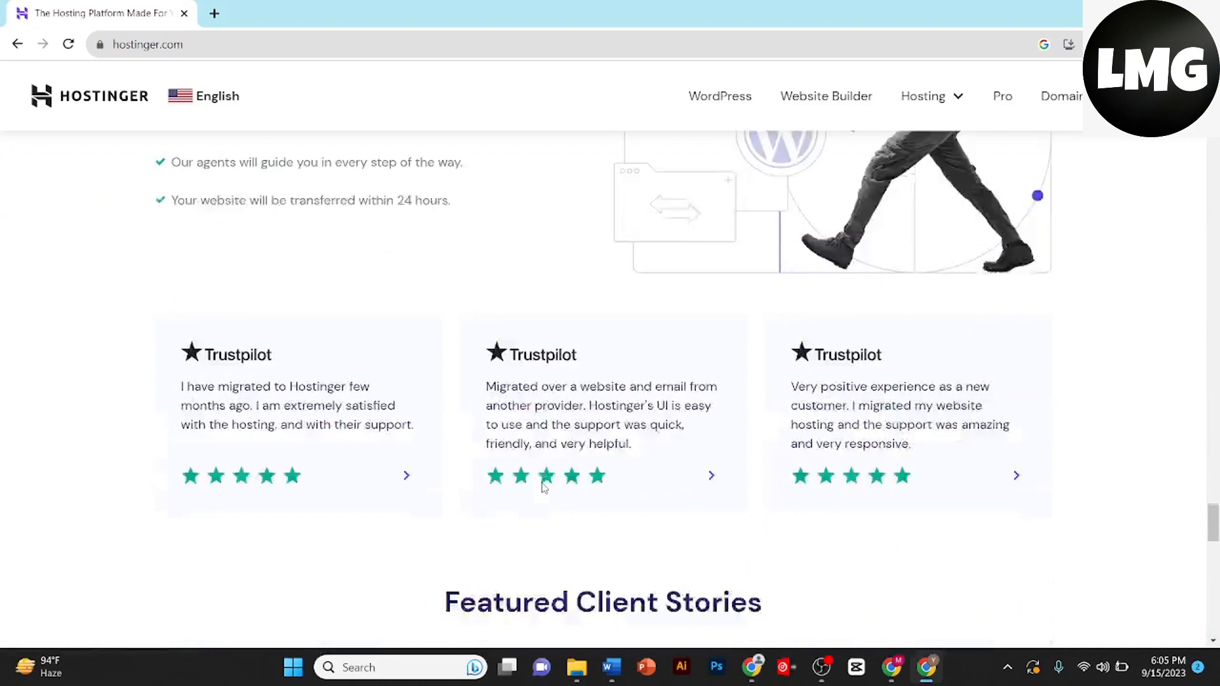
{"action": "scroll", "scroll_direction": "down", "scroll_amount": 3}
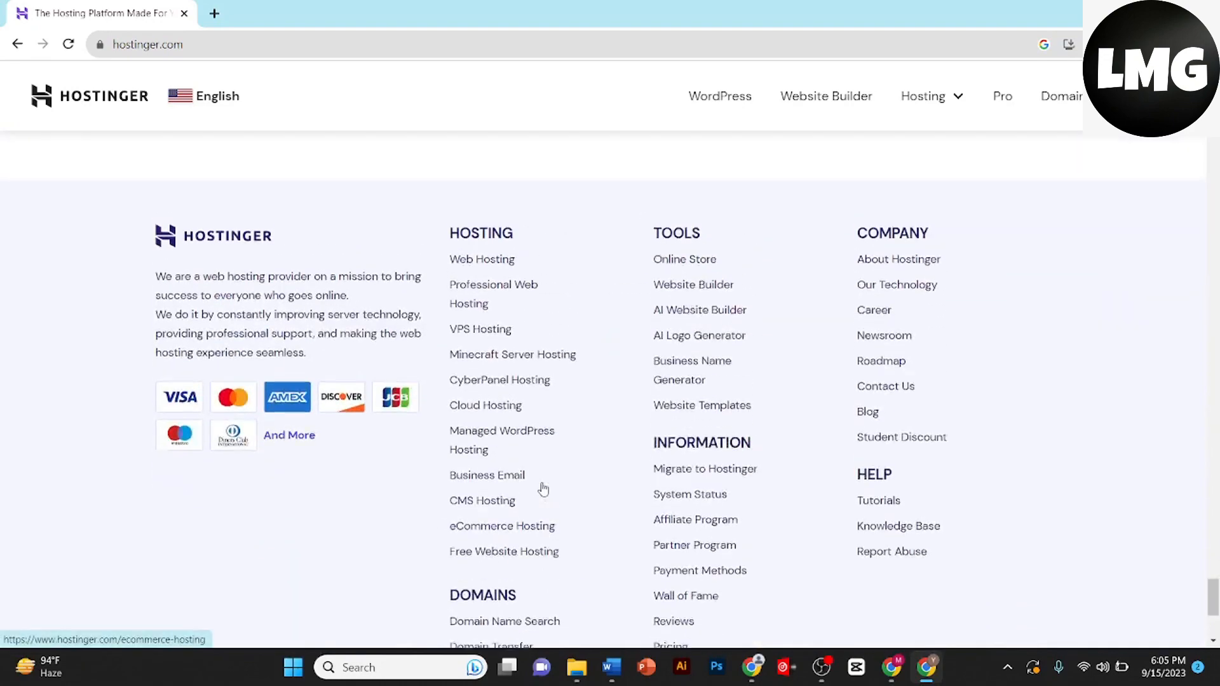
{"action": "scroll", "scroll_direction": "down", "scroll_amount": 3}
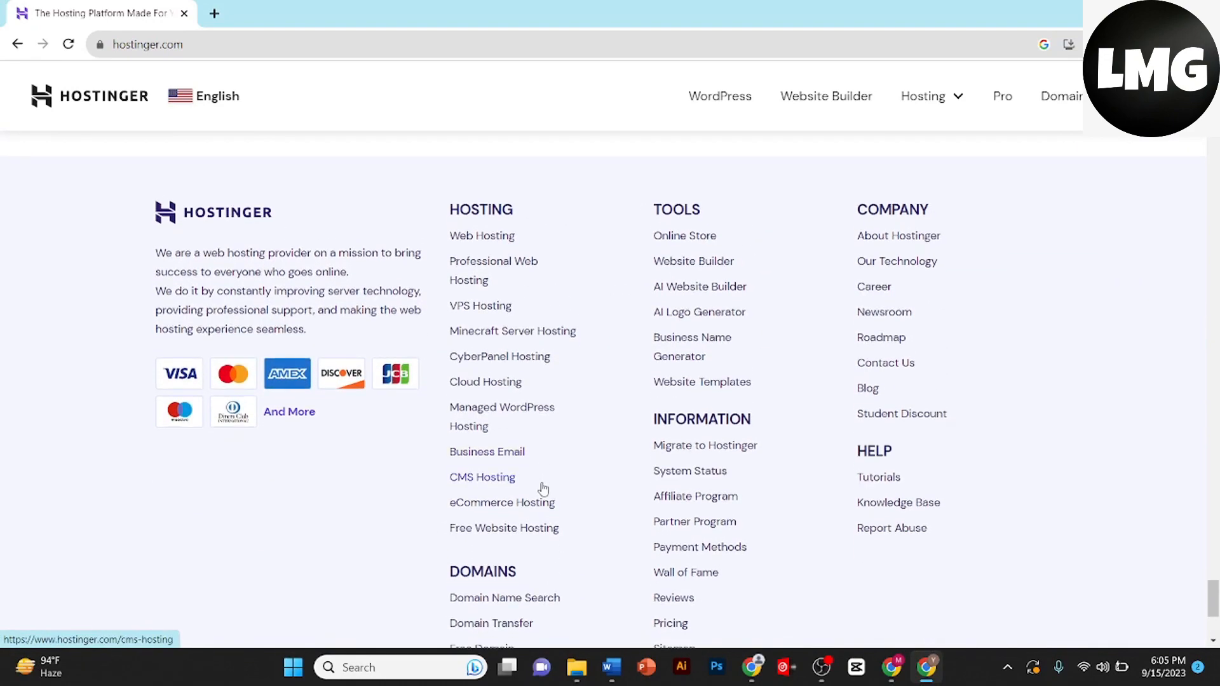
{"action": "scroll", "scroll_direction": "down", "scroll_amount": 3}
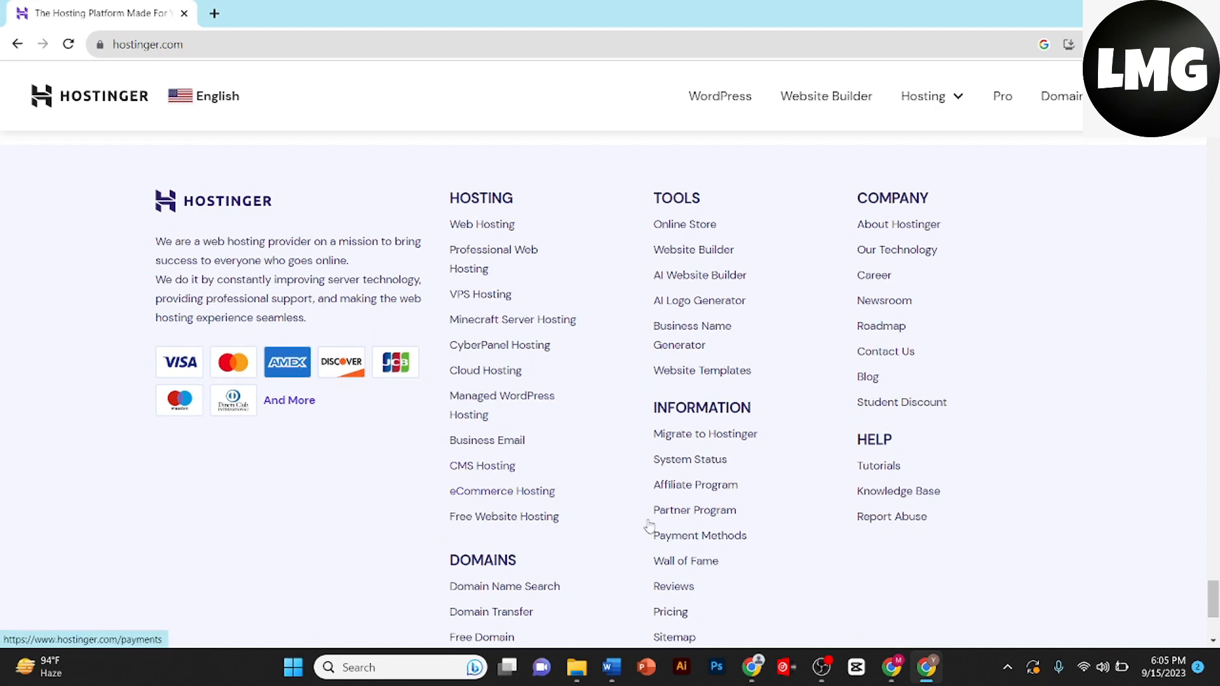
{"action": "mouse_move", "coordinate": [695, 484]}
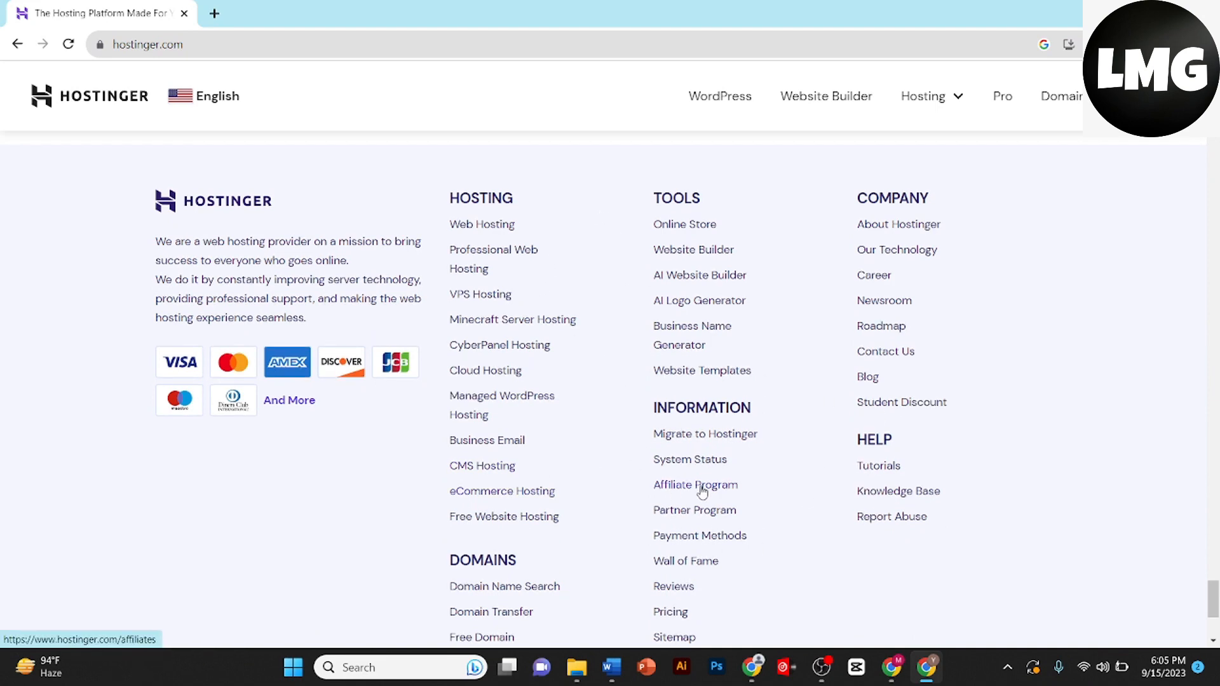
Open the Affiliate Program footer link, read its description, and go to the affiliate platform
{"action": "left_click", "coordinate": [694, 485]}
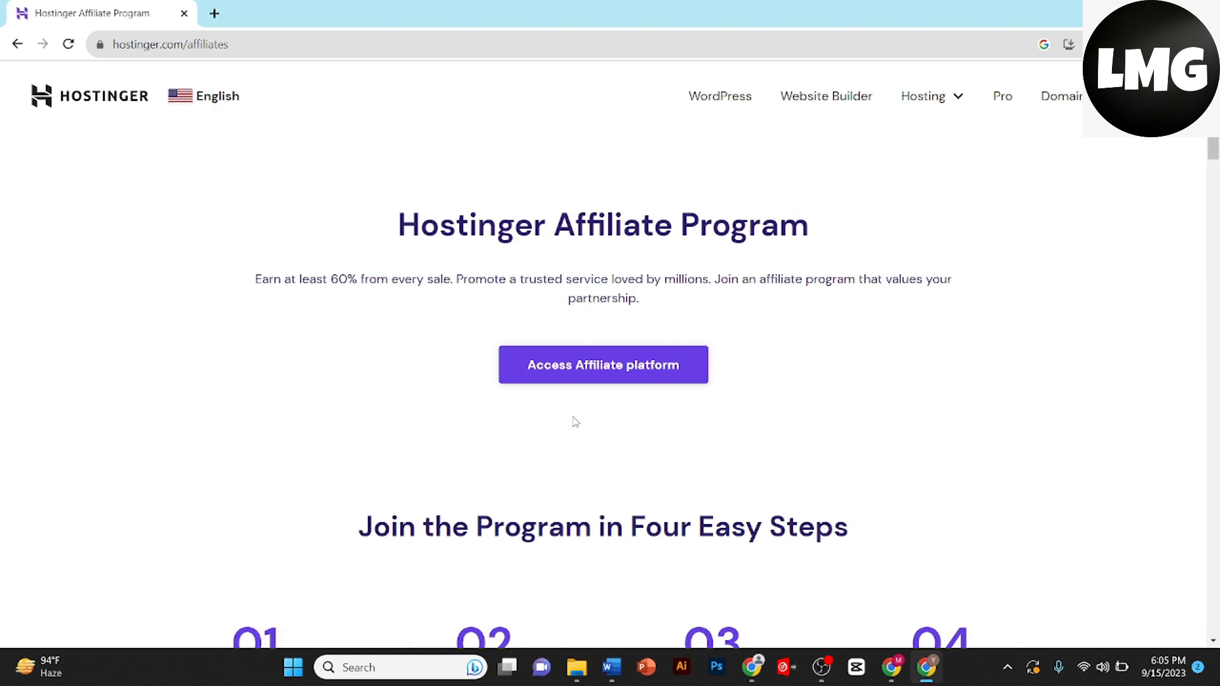
{"action": "mouse_move", "coordinate": [413, 353]}
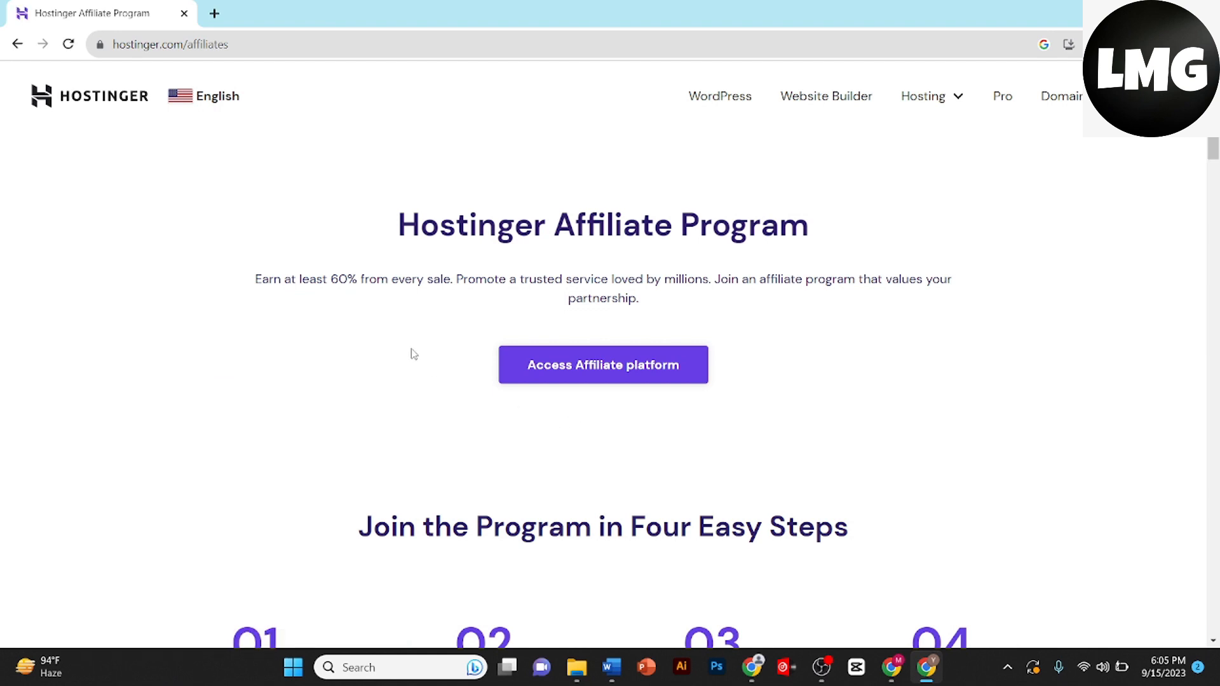
{"action": "mouse_move", "coordinate": [252, 285]}
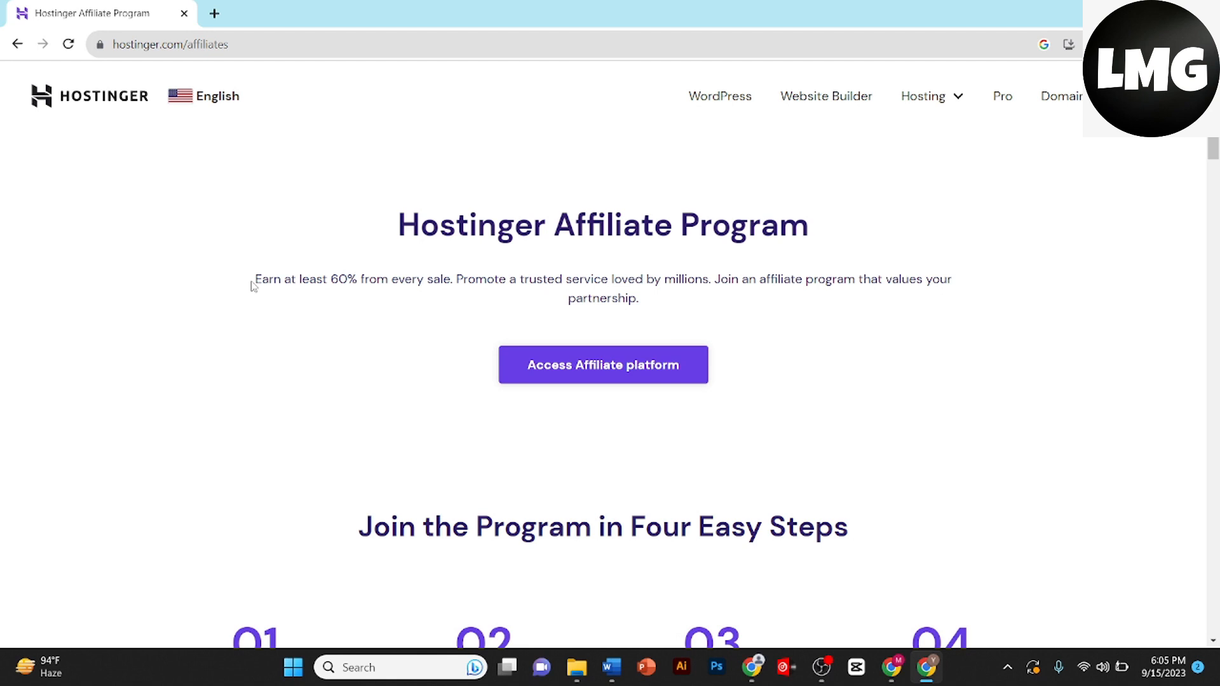
{"action": "left_click_drag", "start_coordinate": [253, 279], "coordinate": [319, 278]}
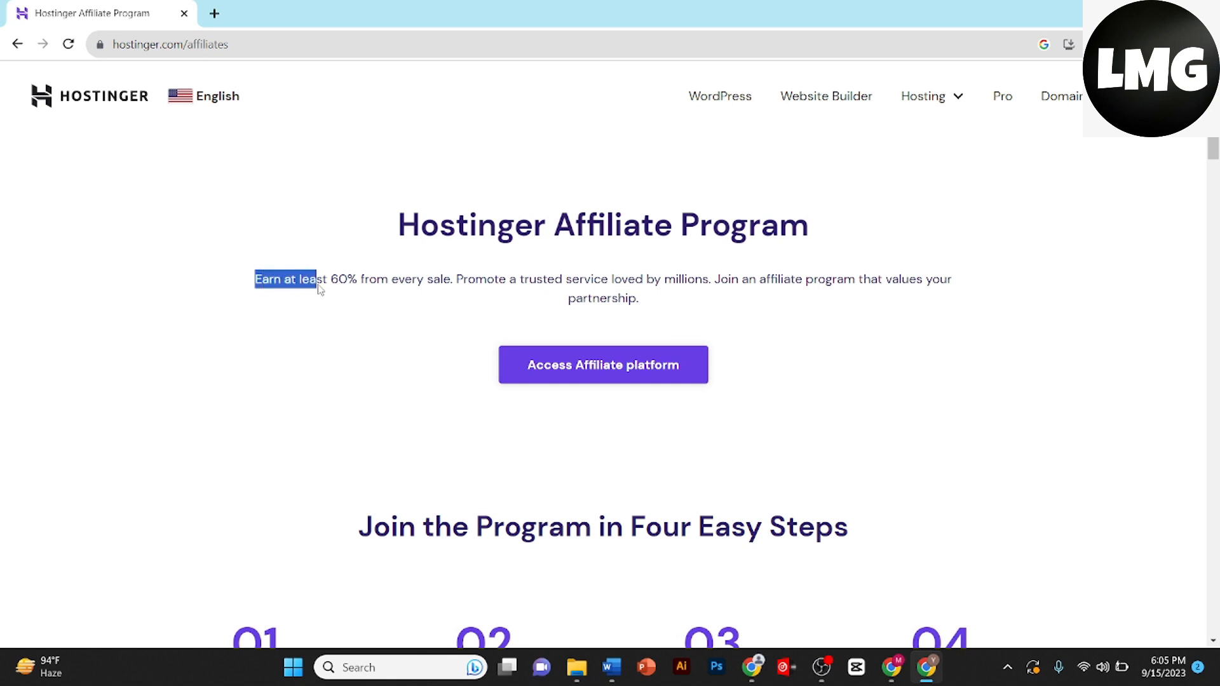
{"action": "left_click_drag", "start_coordinate": [316, 288], "coordinate": [951, 278]}
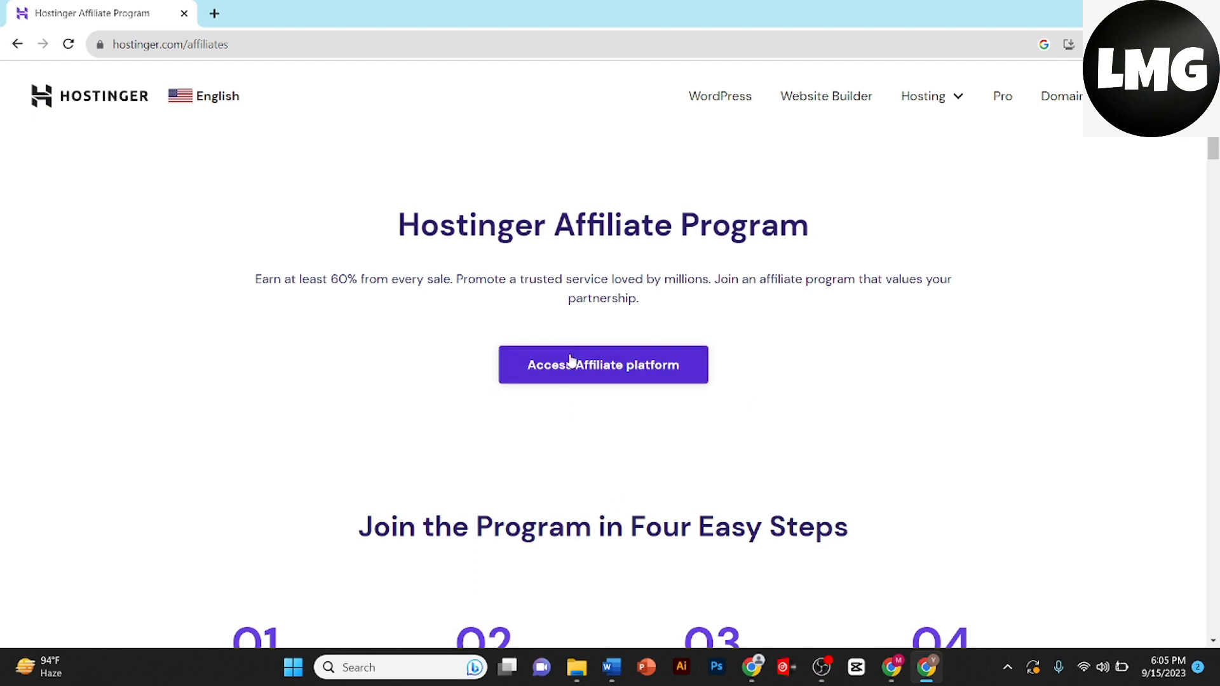
{"action": "left_click", "coordinate": [602, 364]}
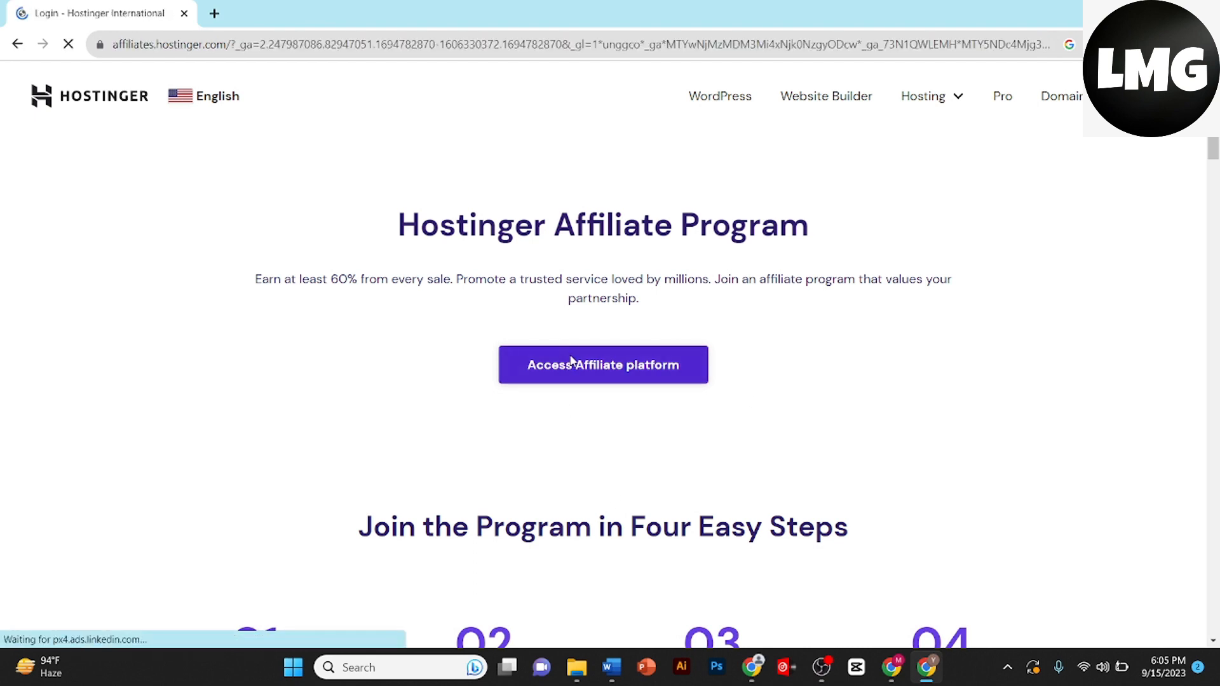
Agree to the privacy policy and accept cookies, then continue to the affiliate login
{"action": "left_click", "coordinate": [602, 364]}
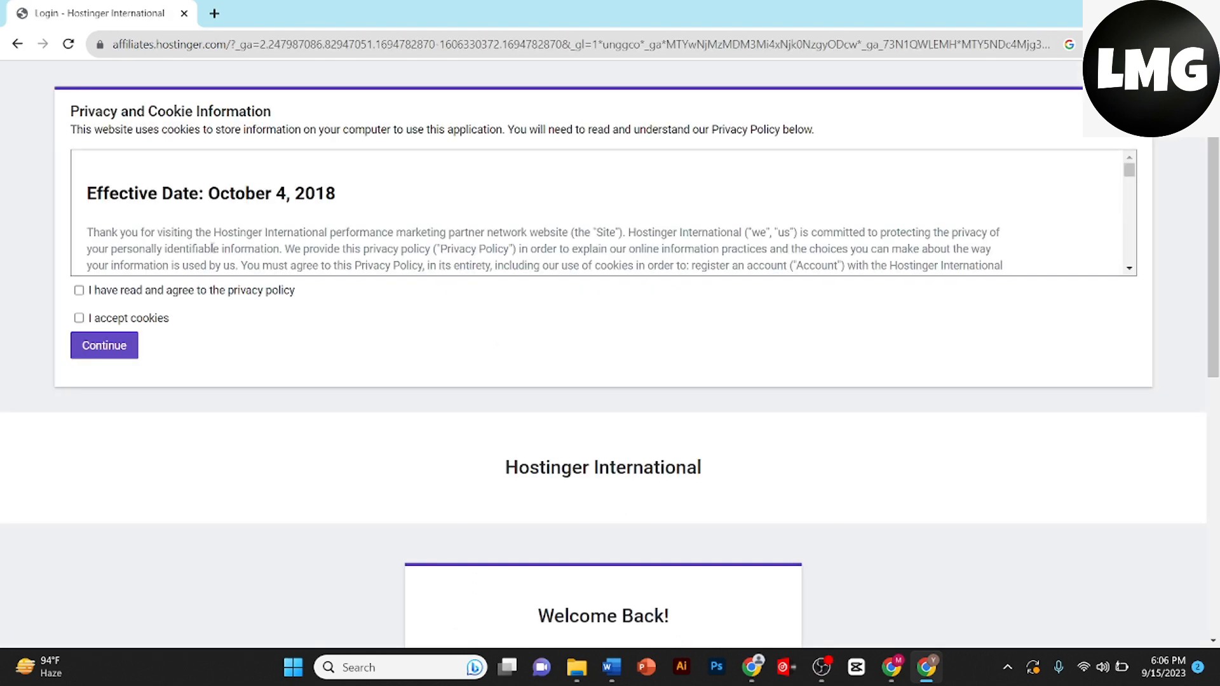
{"action": "scroll", "scroll_direction": "down", "scroll_amount": 3}
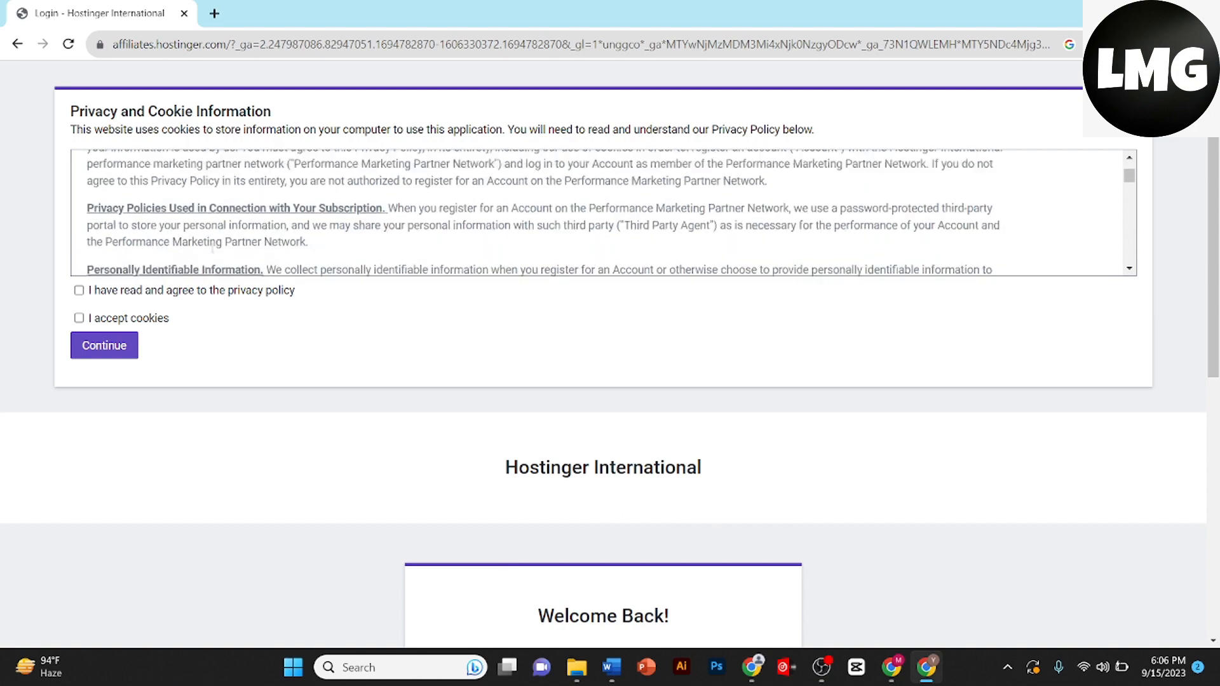
{"action": "scroll", "scroll_direction": "down", "scroll_amount": 3}
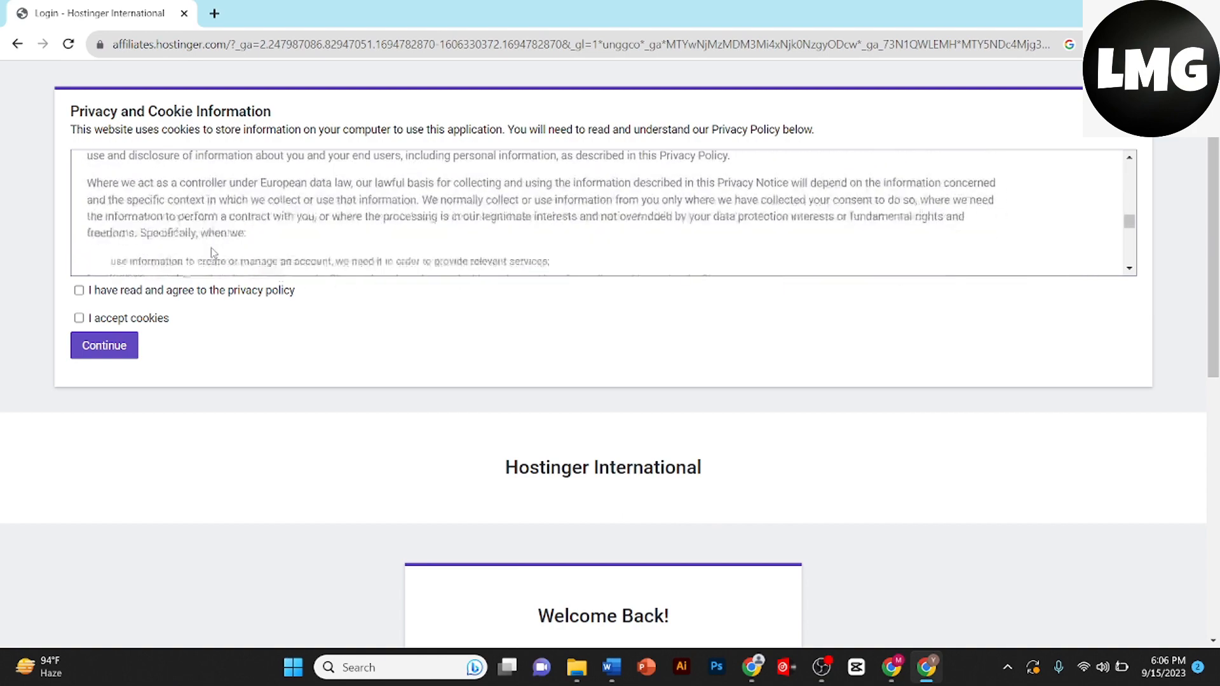
{"action": "left_click", "coordinate": [78, 290]}
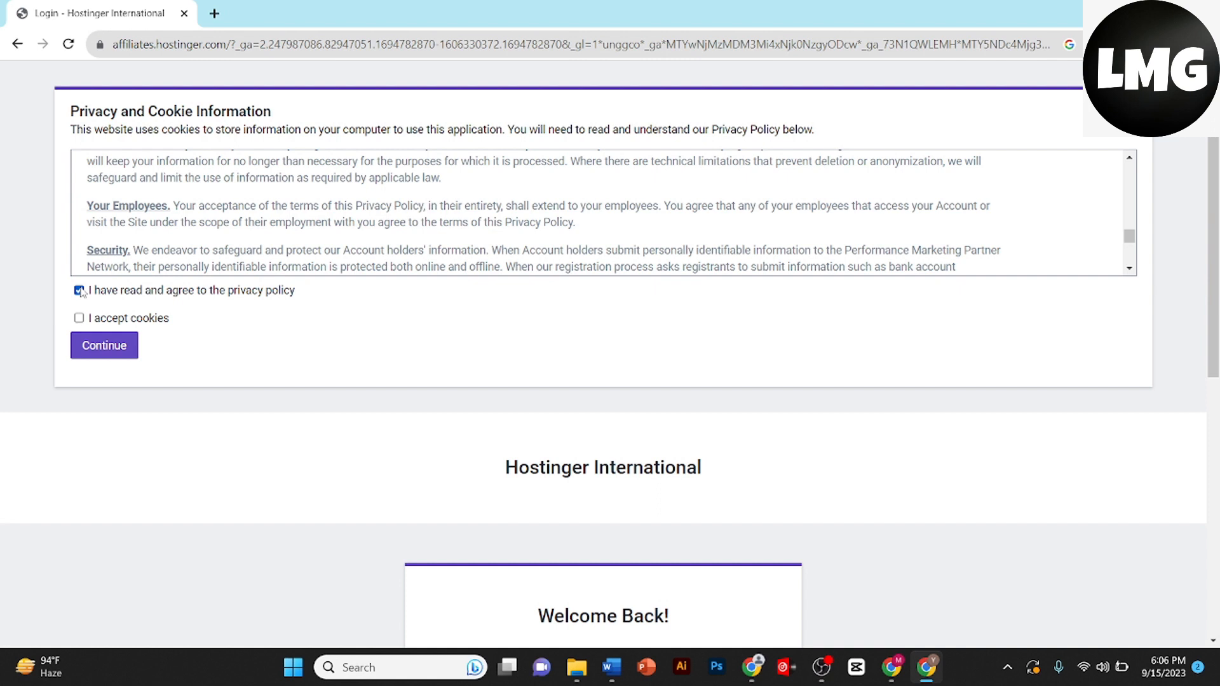
{"action": "left_click", "coordinate": [79, 290]}
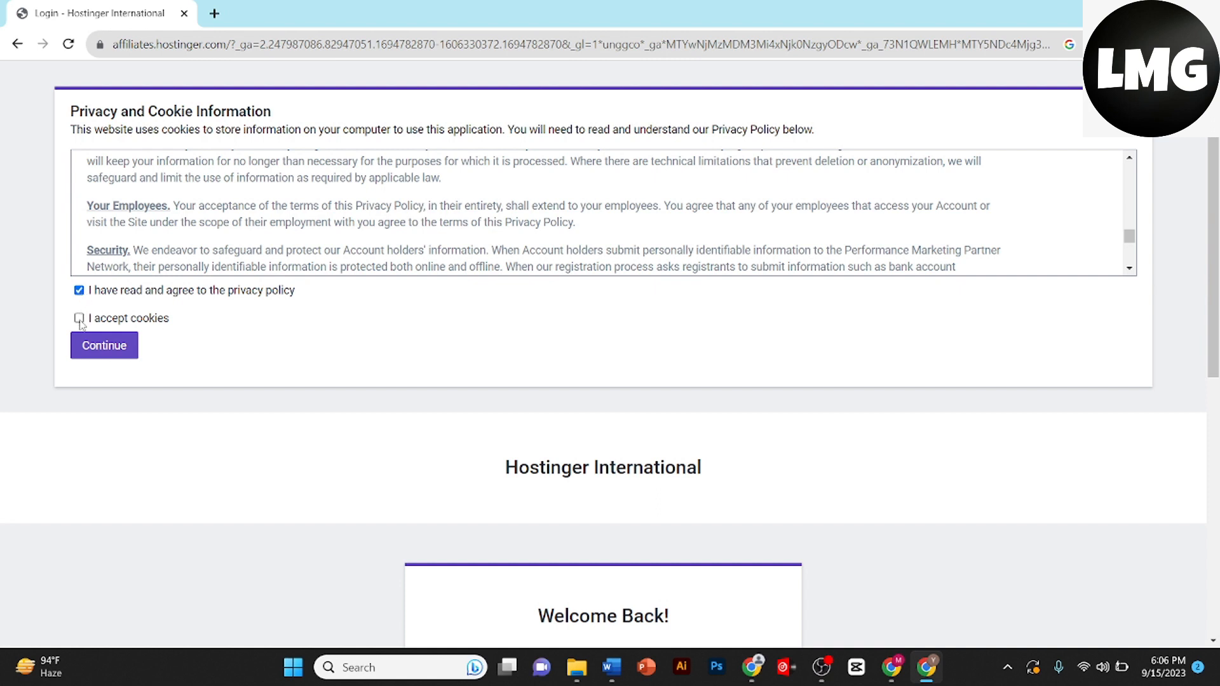
{"action": "left_click", "coordinate": [104, 345]}
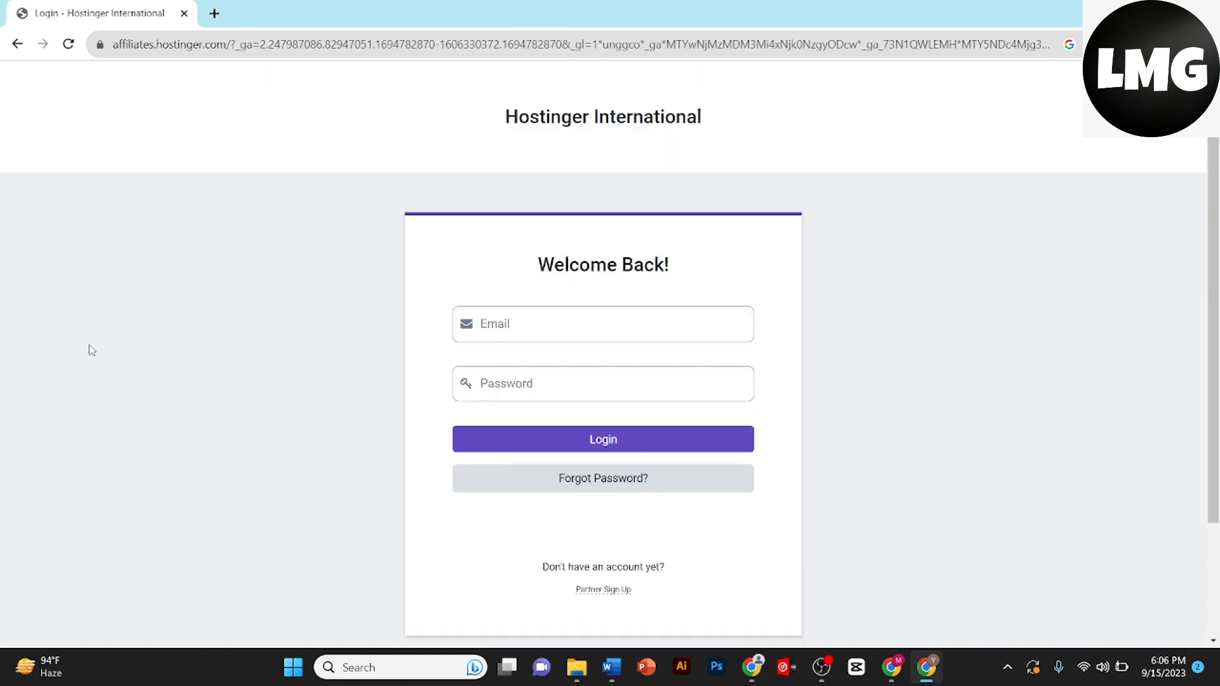
Follow the Partner Sign Up link below 'Don't have an account yet?'
{"action": "scroll", "scroll_direction": "down", "scroll_amount": 3}
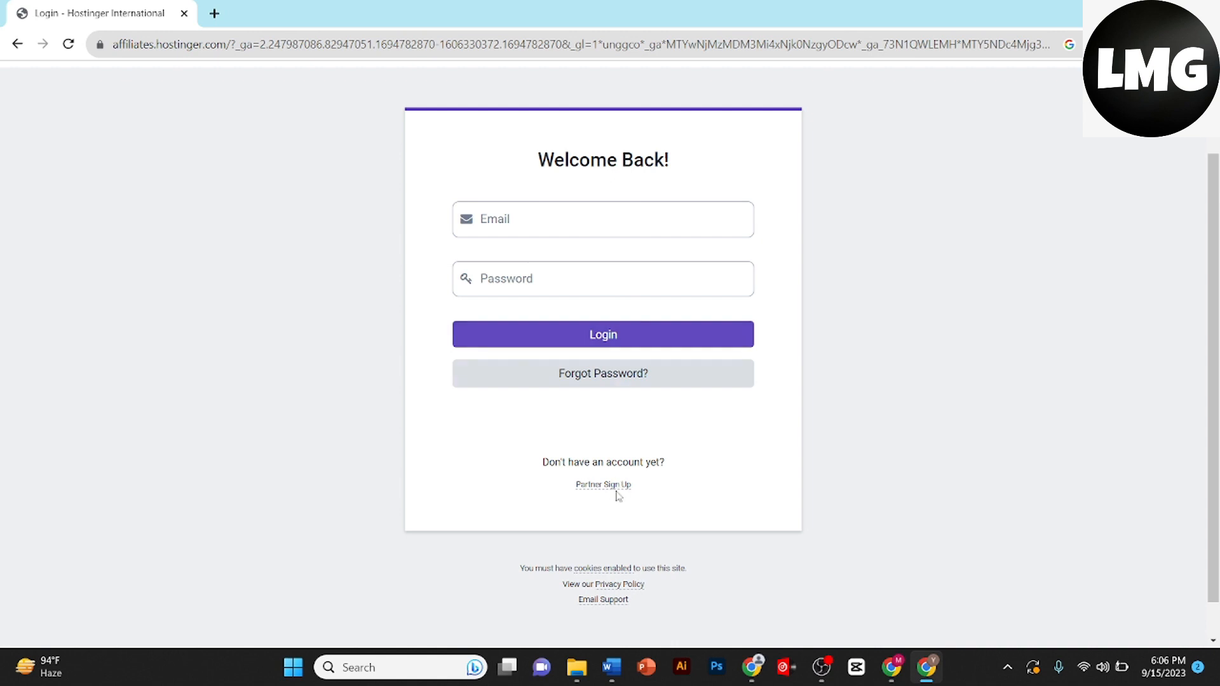
{"action": "left_click", "coordinate": [603, 484]}
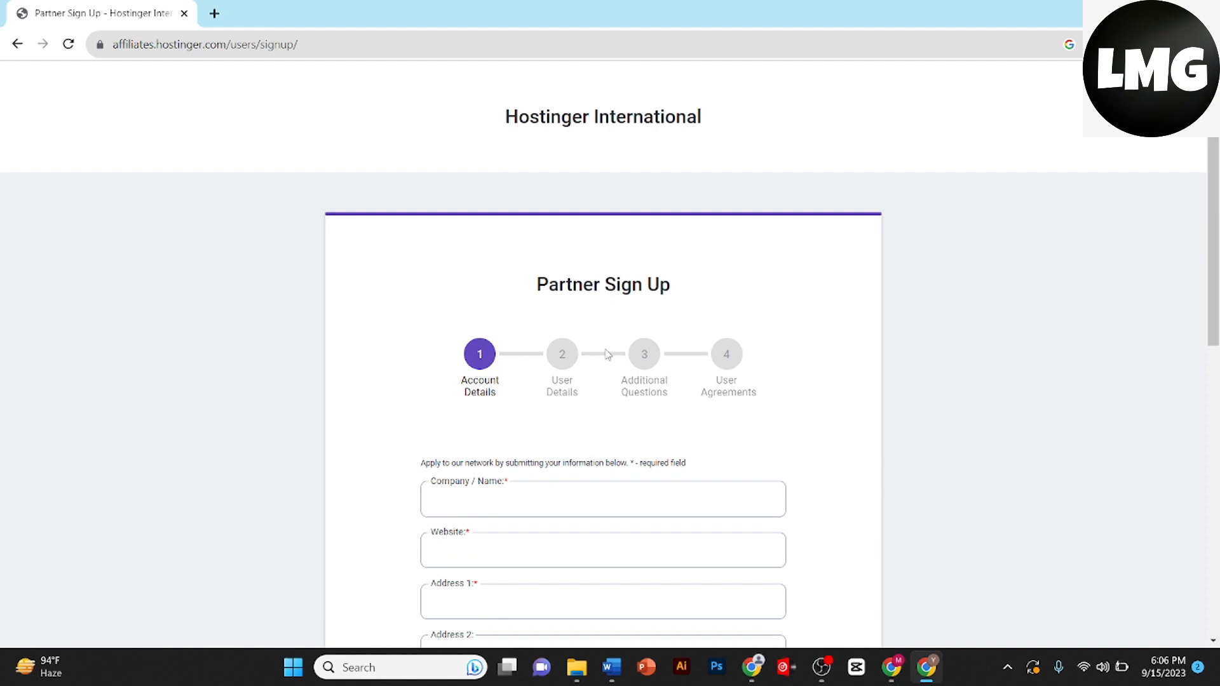
Submit the Account Details step with Company, Website and Address left empty
{"action": "scroll", "scroll_direction": "down", "scroll_amount": 3}
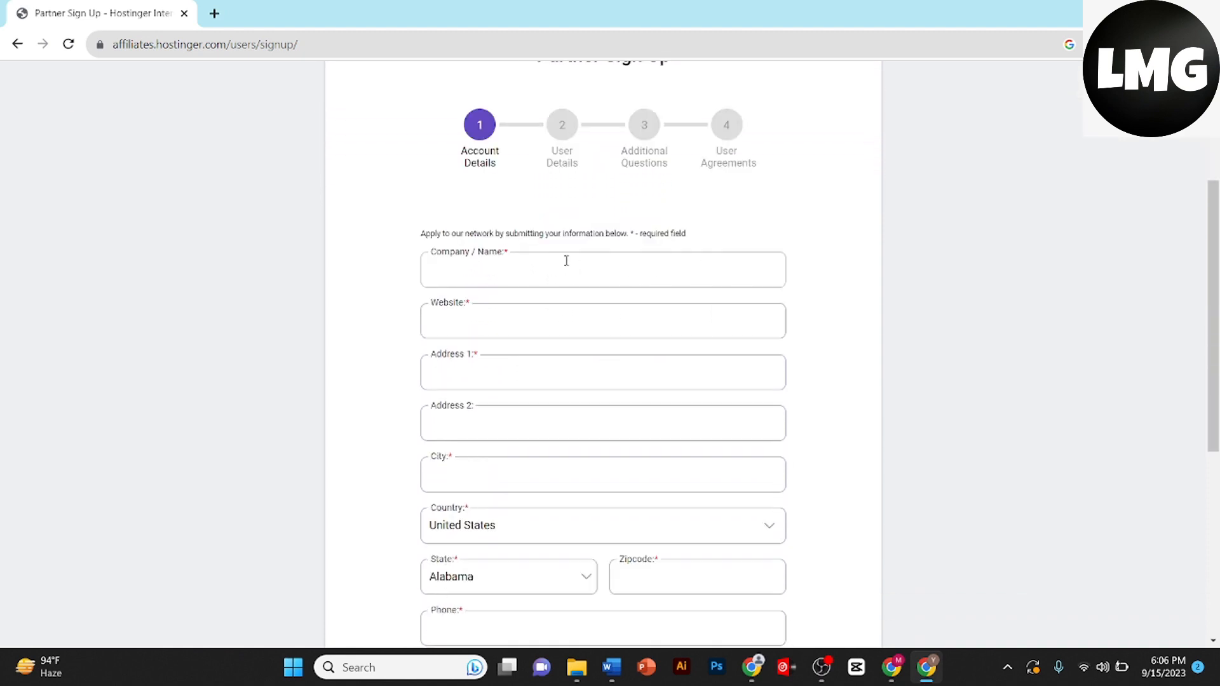
{"action": "left_click", "coordinate": [603, 320]}
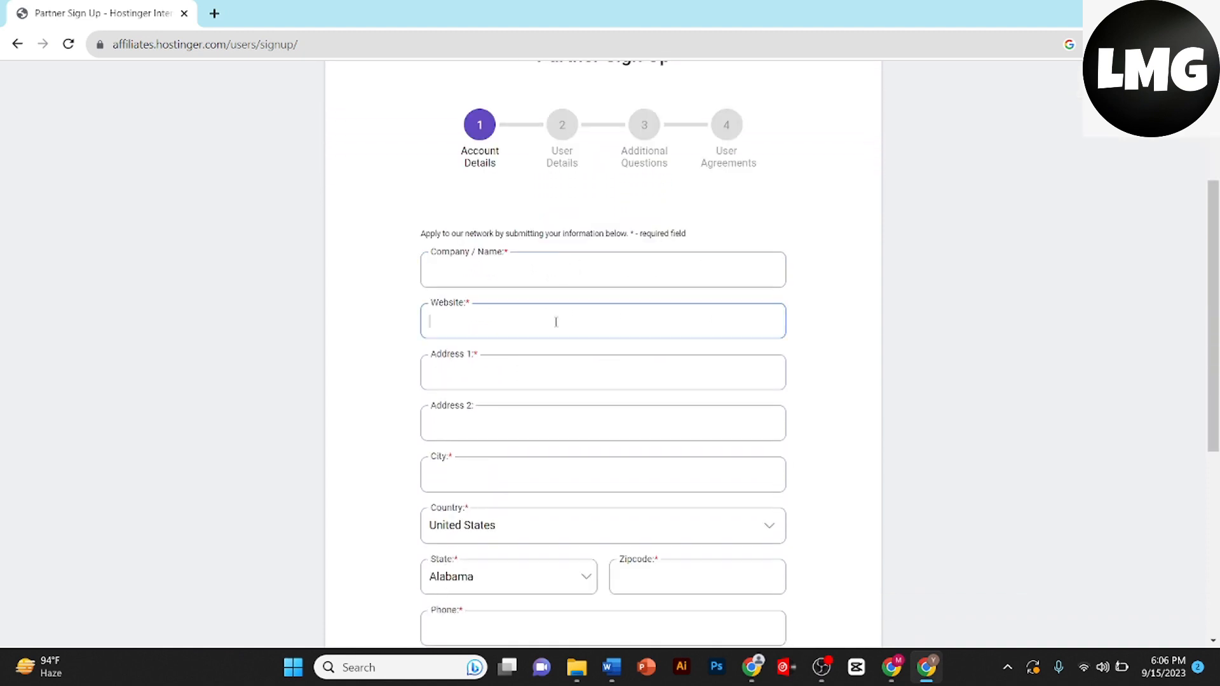
{"action": "scroll", "scroll_direction": "down", "scroll_amount": 3}
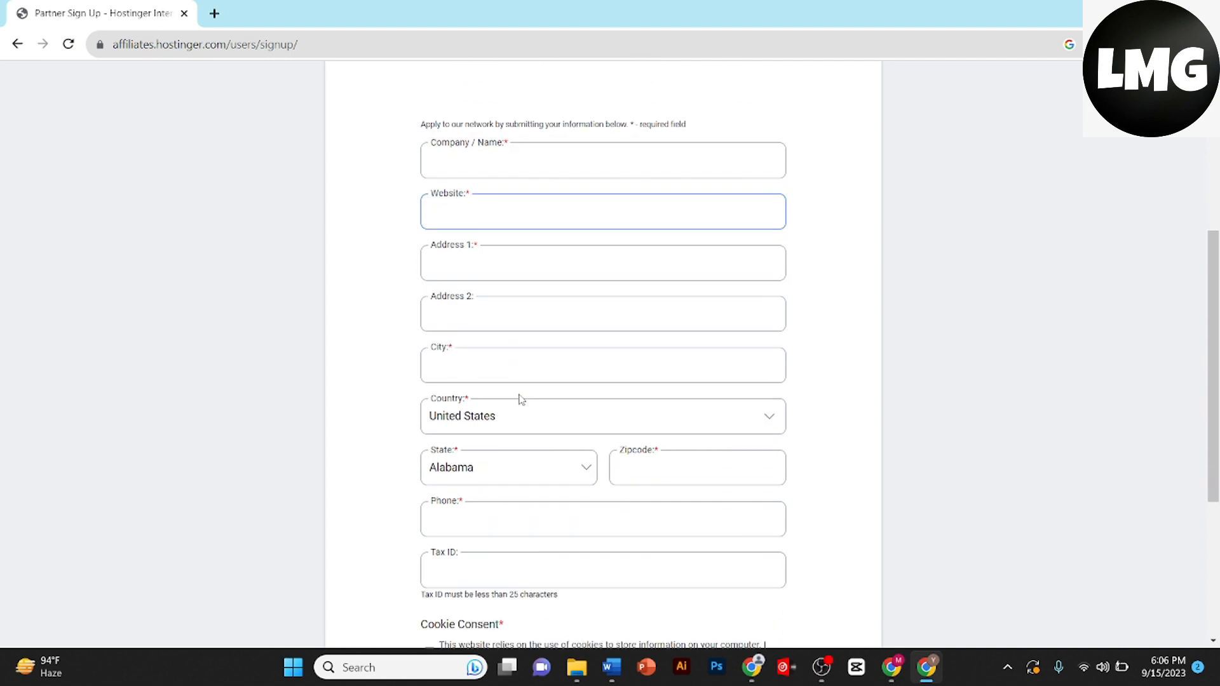
{"action": "scroll", "scroll_direction": "down", "scroll_amount": 3}
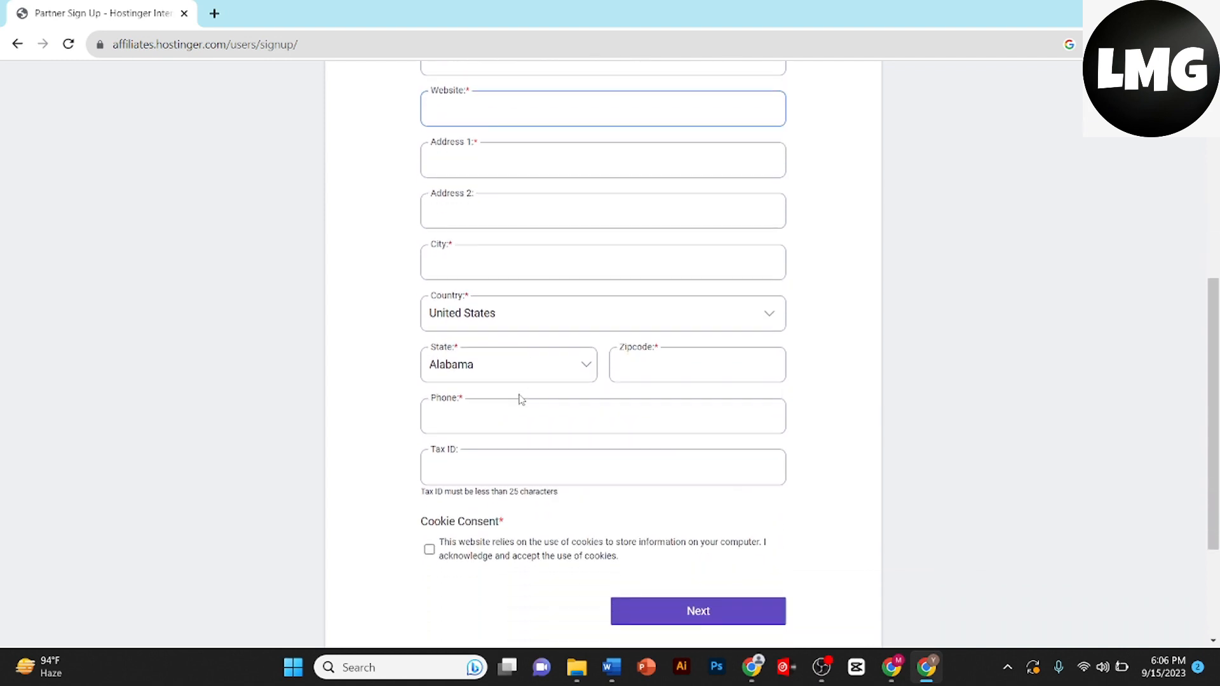
{"action": "left_click", "coordinate": [697, 610]}
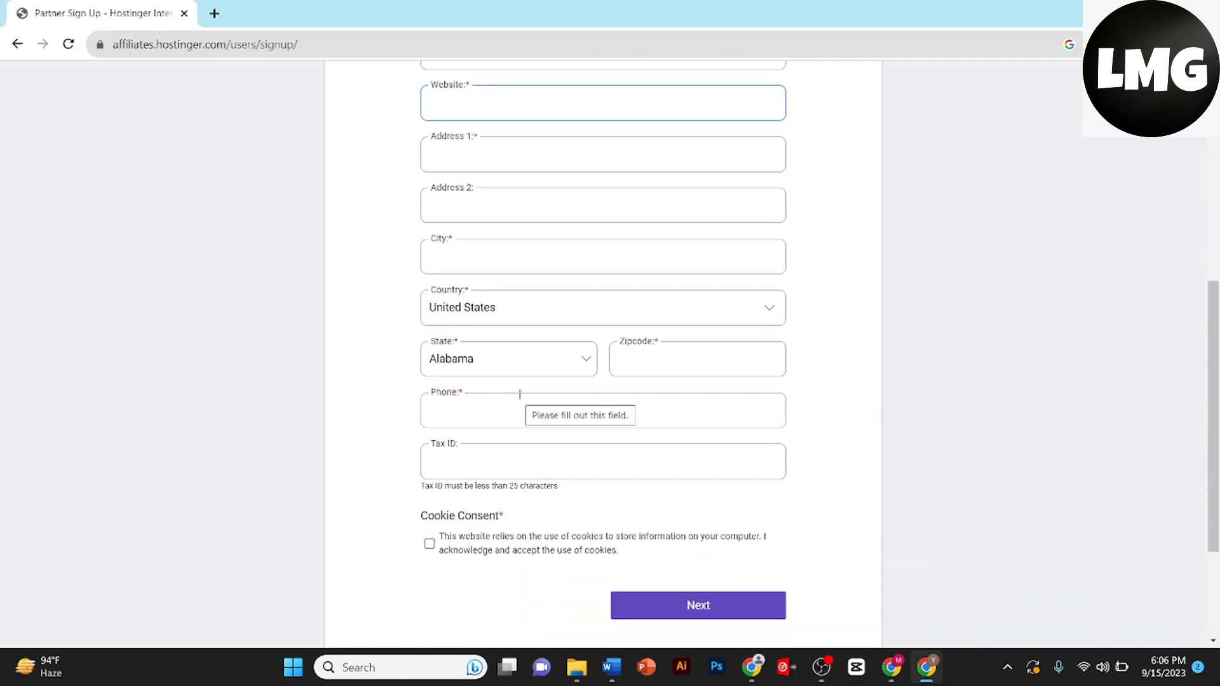
{"action": "left_click", "coordinate": [602, 461]}
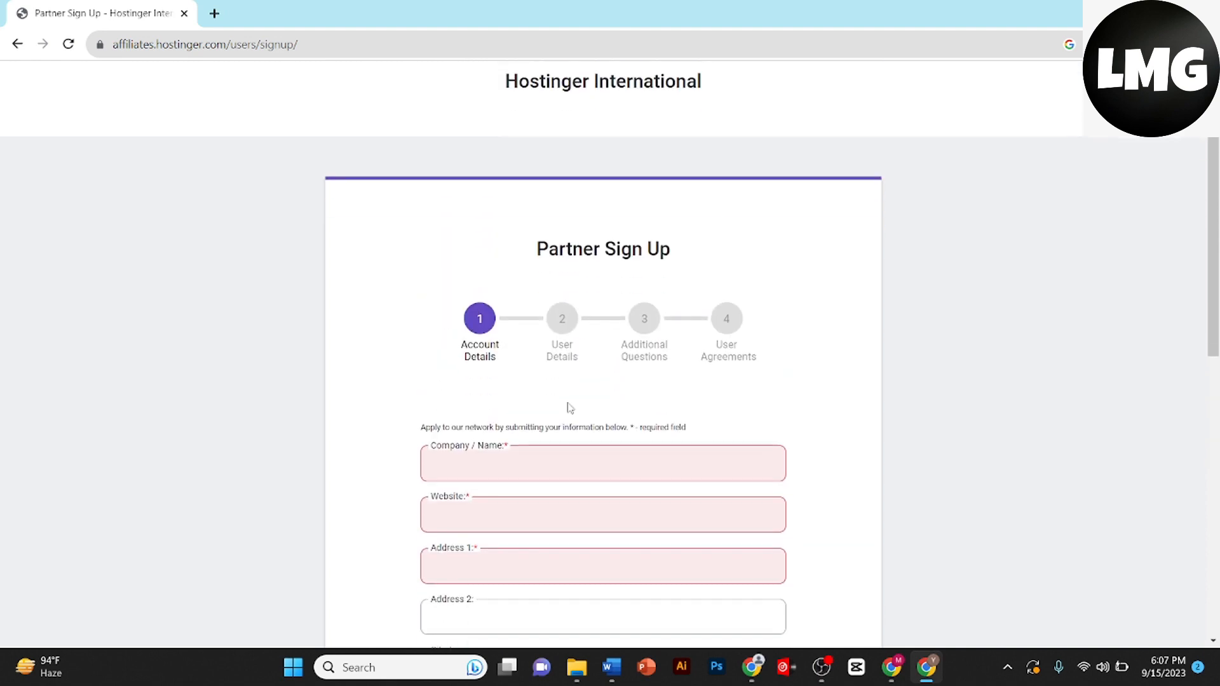
{"action": "scroll", "scroll_direction": "down", "scroll_amount": 3}
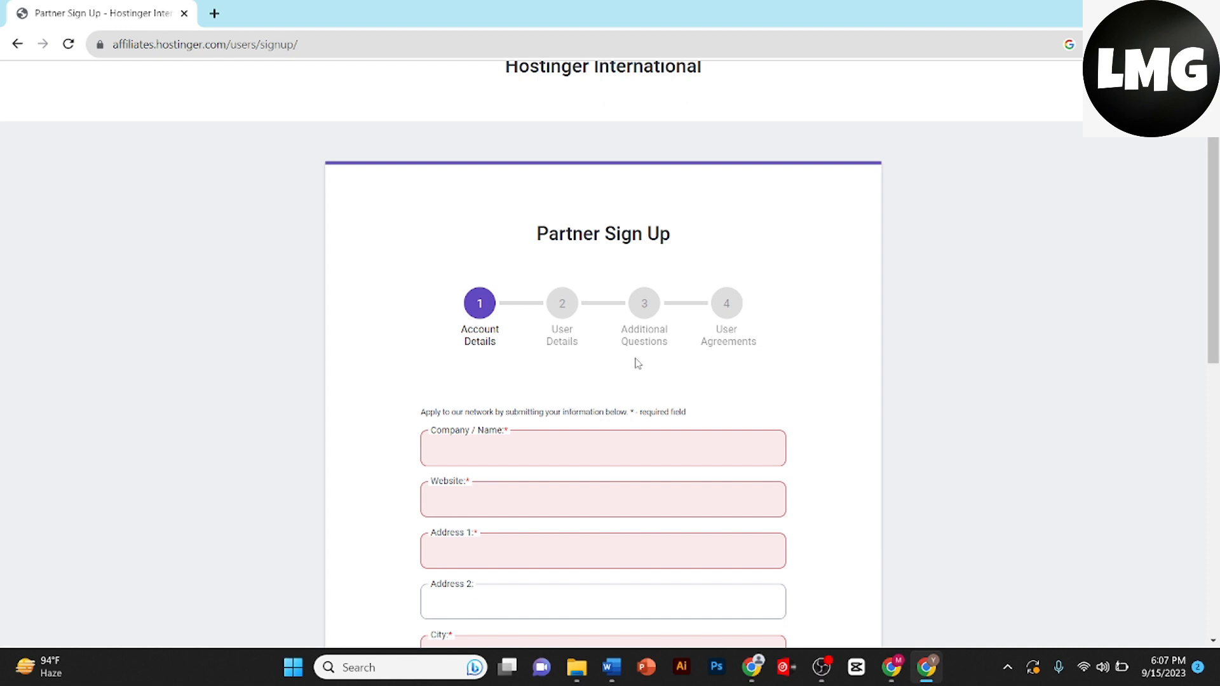
{"action": "mouse_move", "coordinate": [649, 364]}
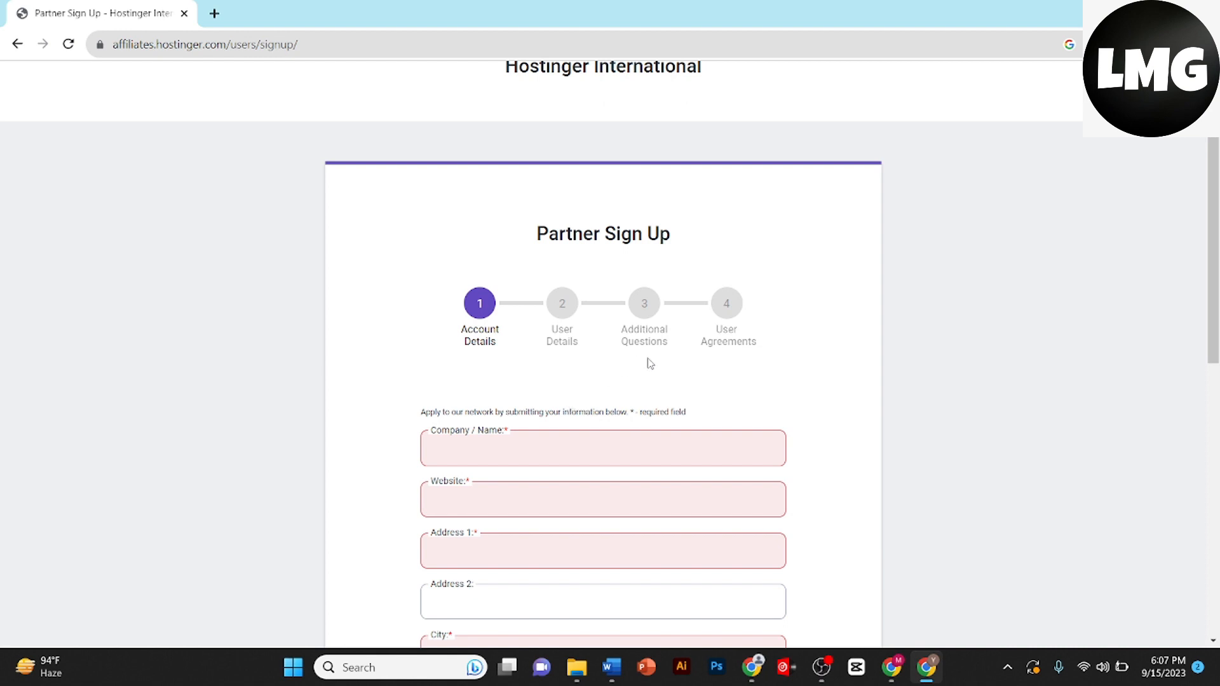
{"action": "mouse_move", "coordinate": [713, 341]}
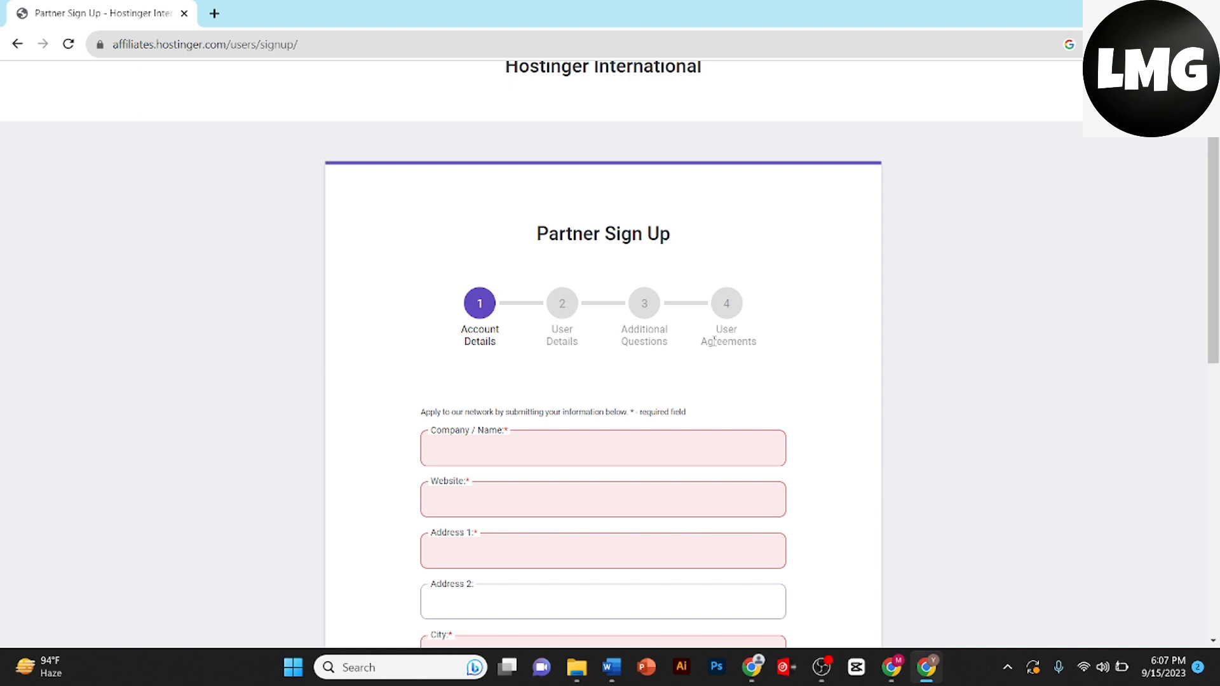
{"action": "scroll", "scroll_direction": "down", "scroll_amount": 3}
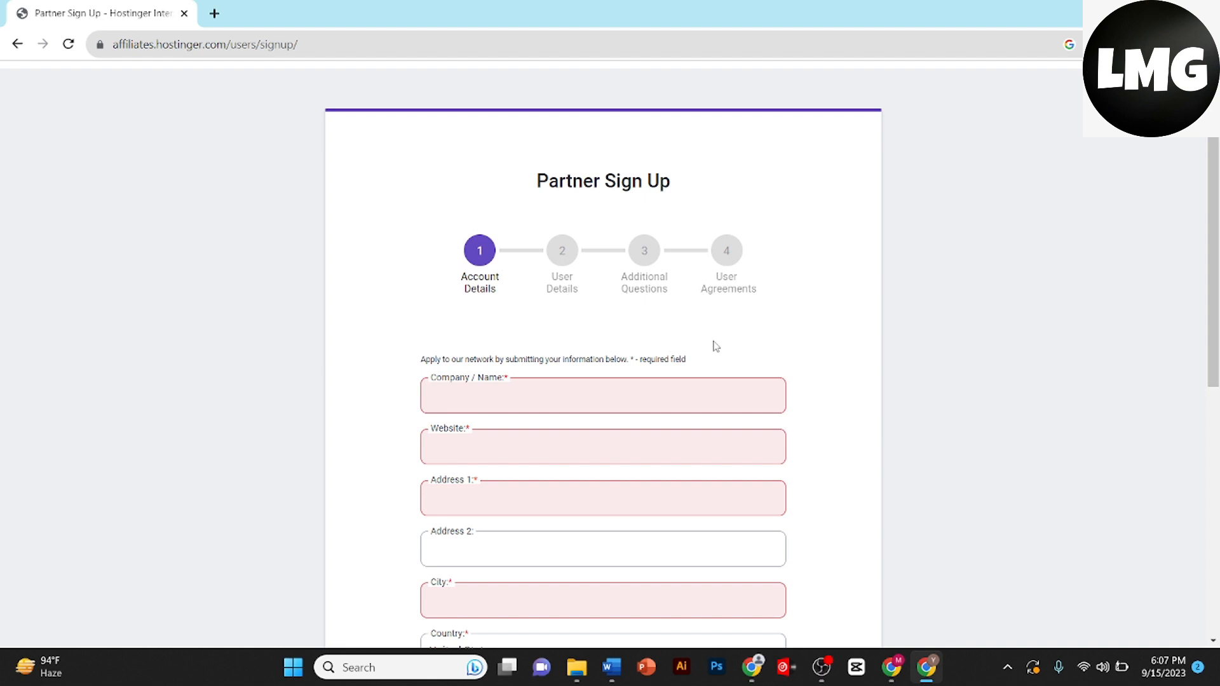
{"action": "scroll", "scroll_direction": "down", "scroll_amount": 3}
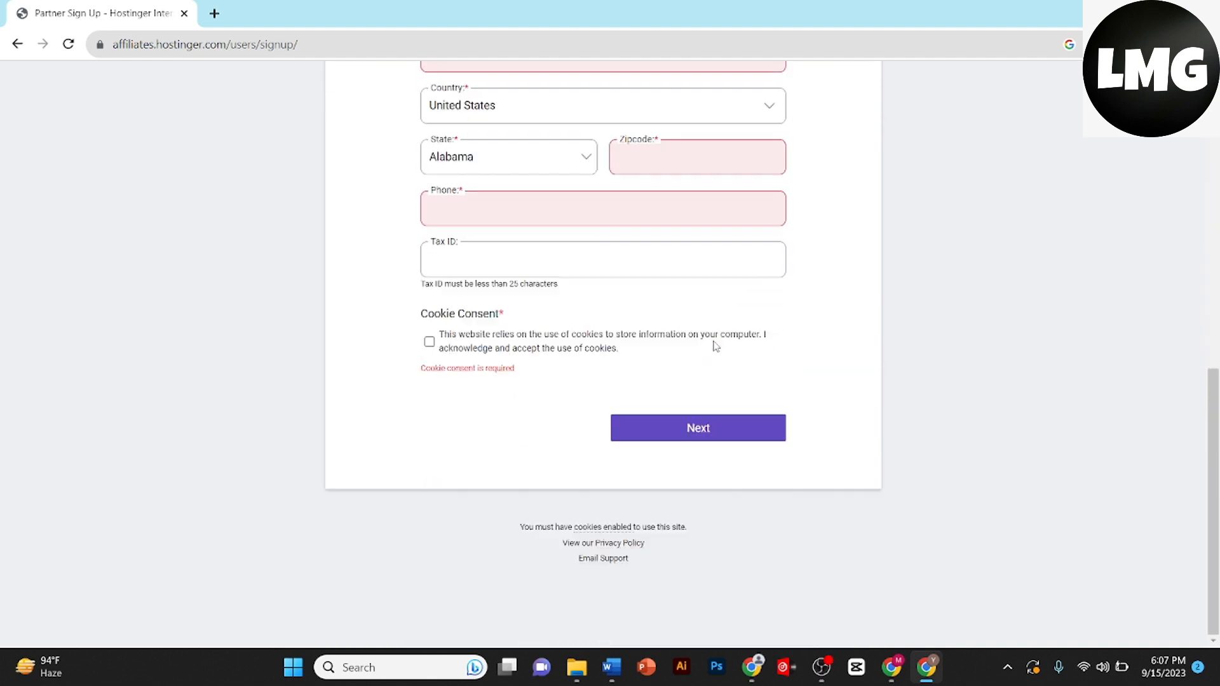